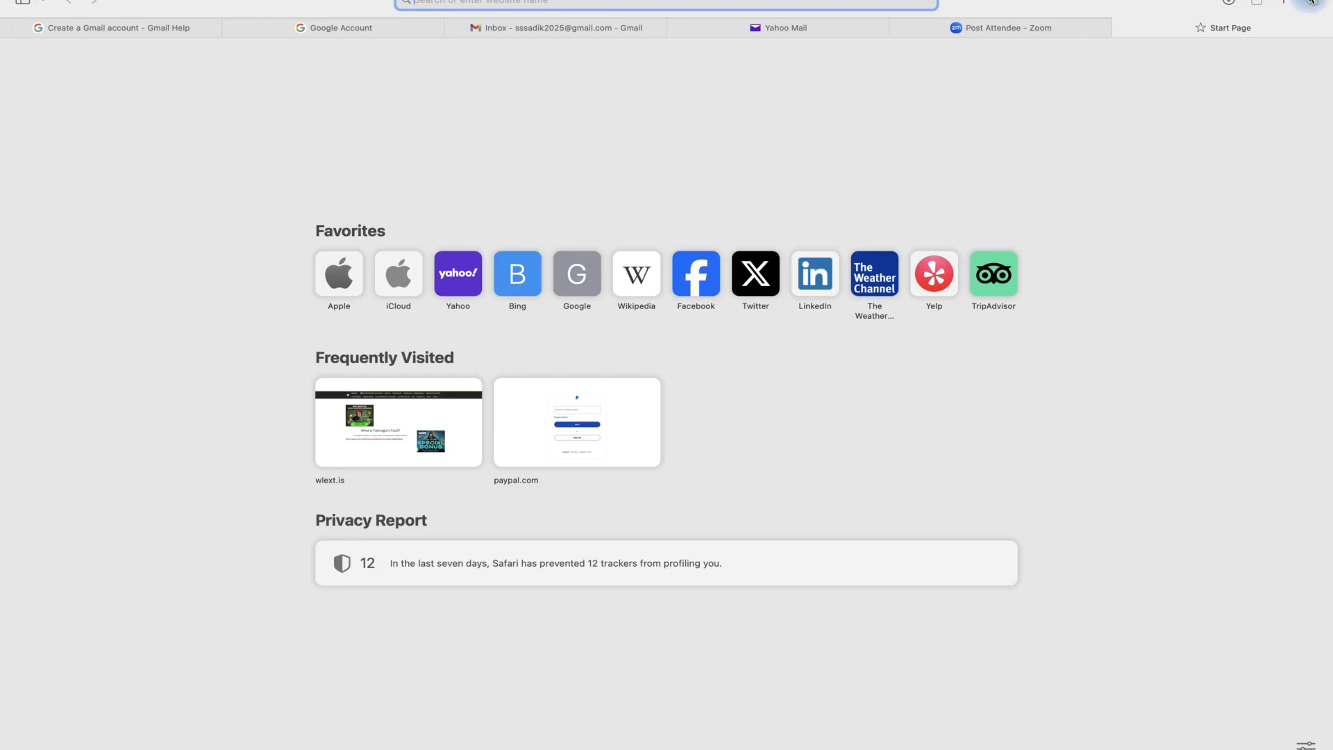
pyautogui.moveTo(1312, 1)
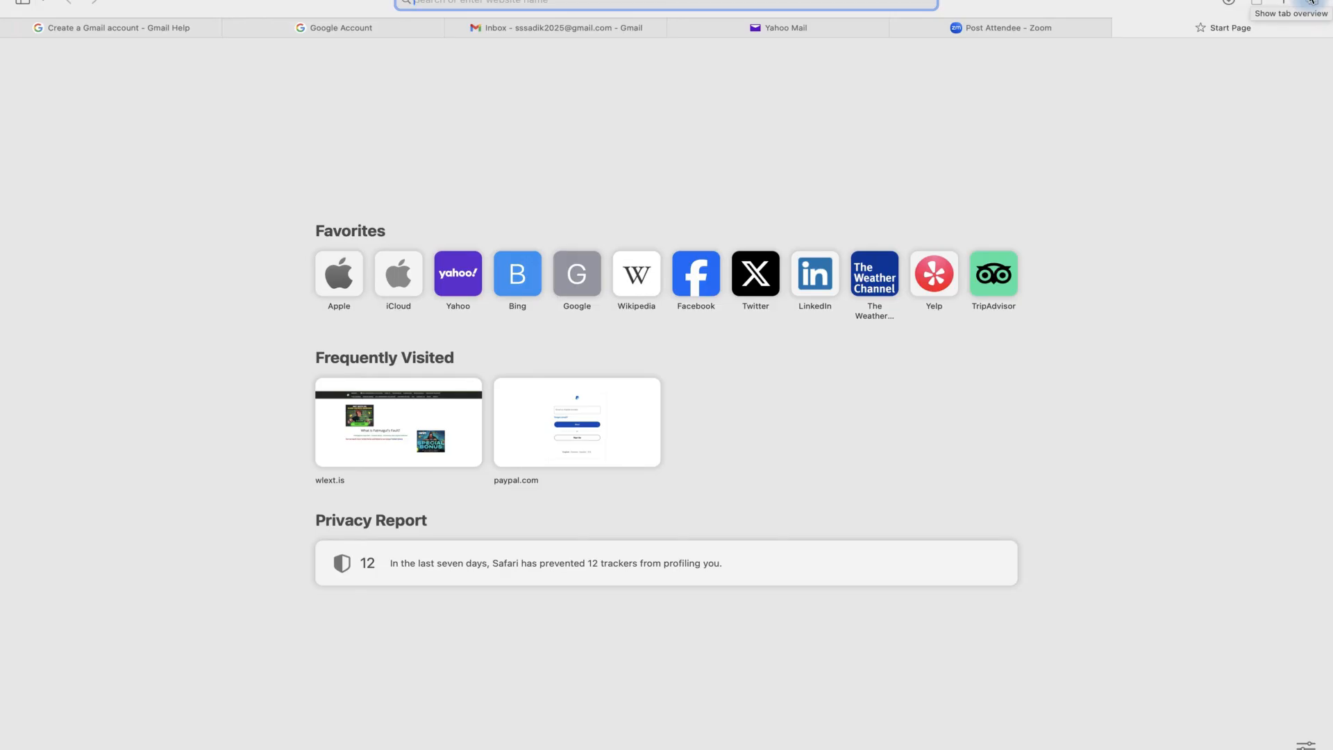
# Enter 'mail' in Safari's address bar to reach the Yahoo Mail sign-in page
pyautogui.write('mail')
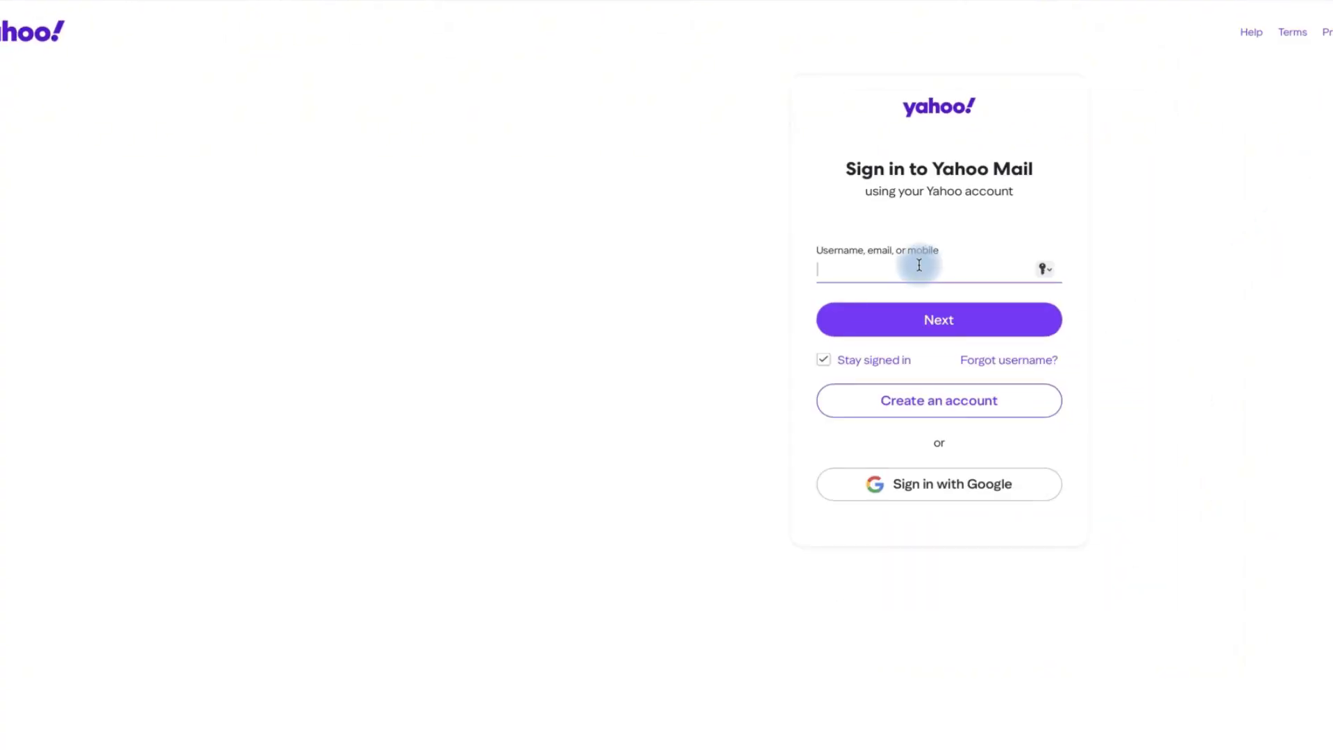
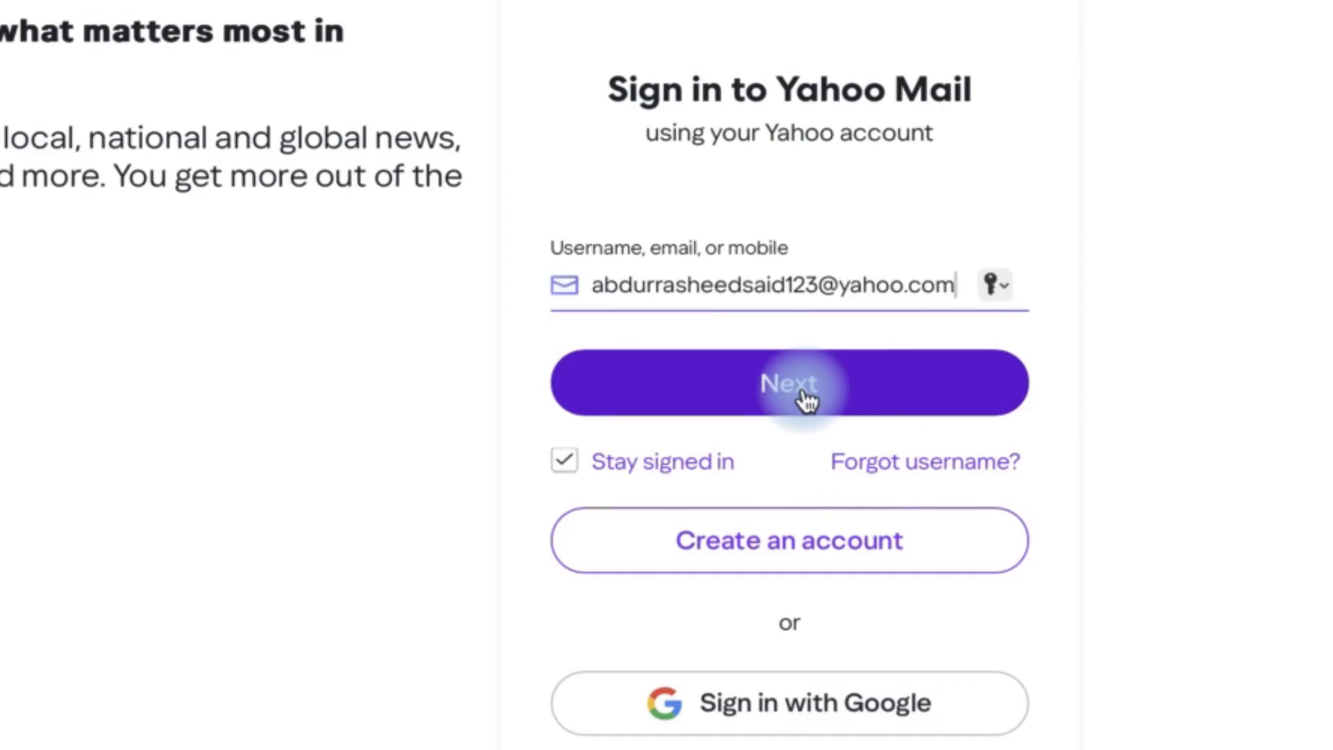
pyautogui.click(788, 382)
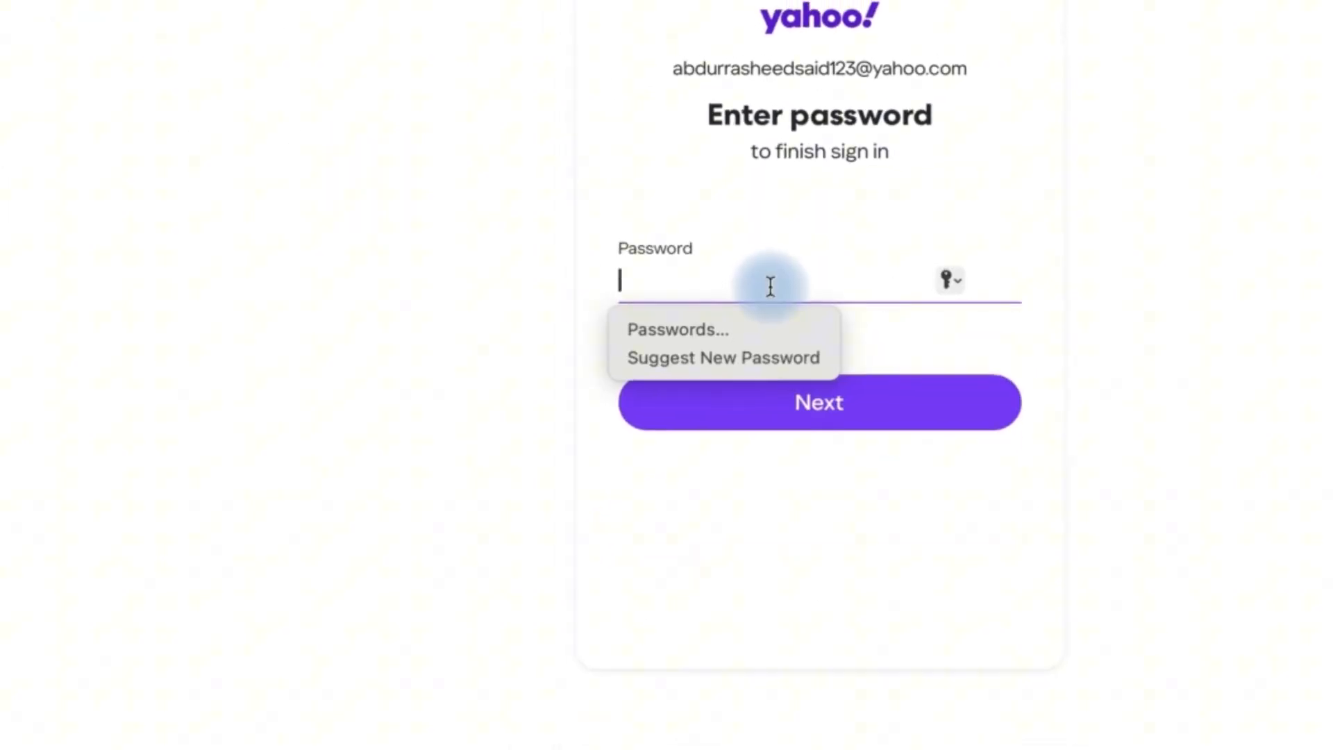
pyautogui.write('password')
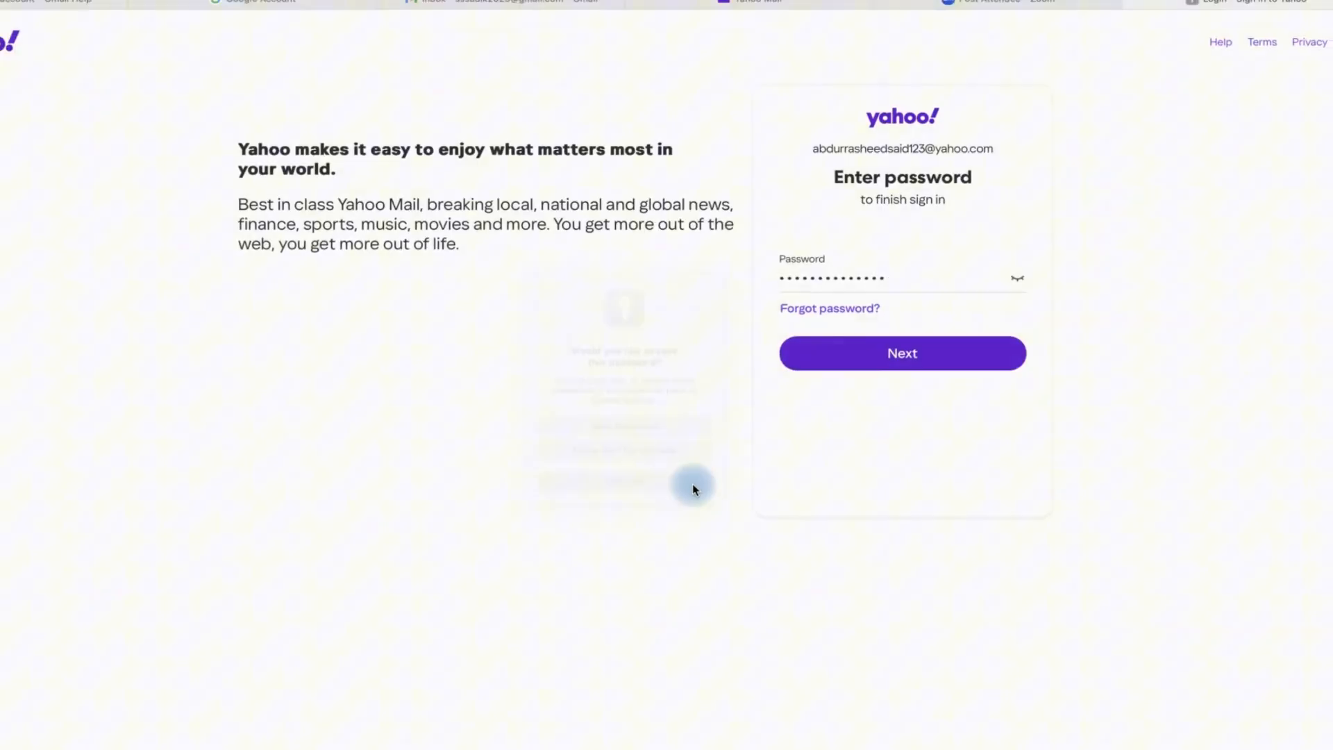
pyautogui.click(900, 352)
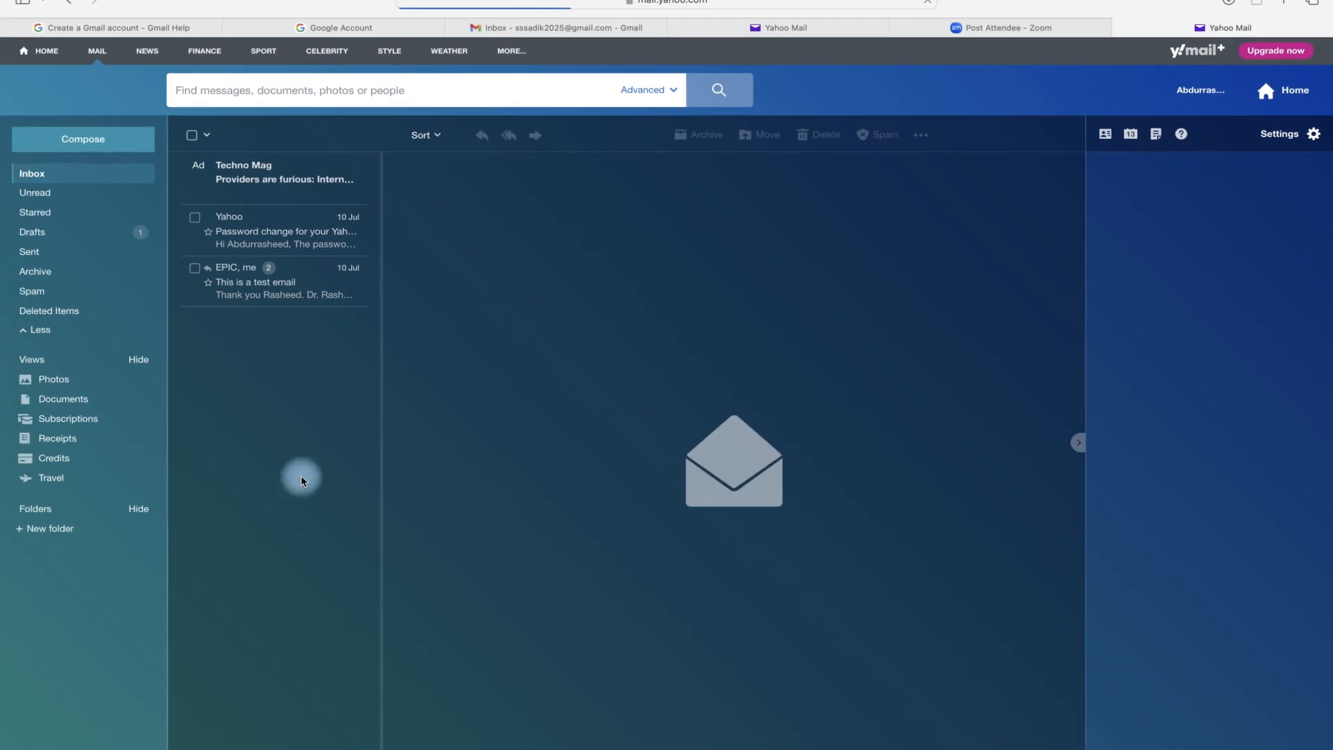
pyautogui.moveTo(36, 211)
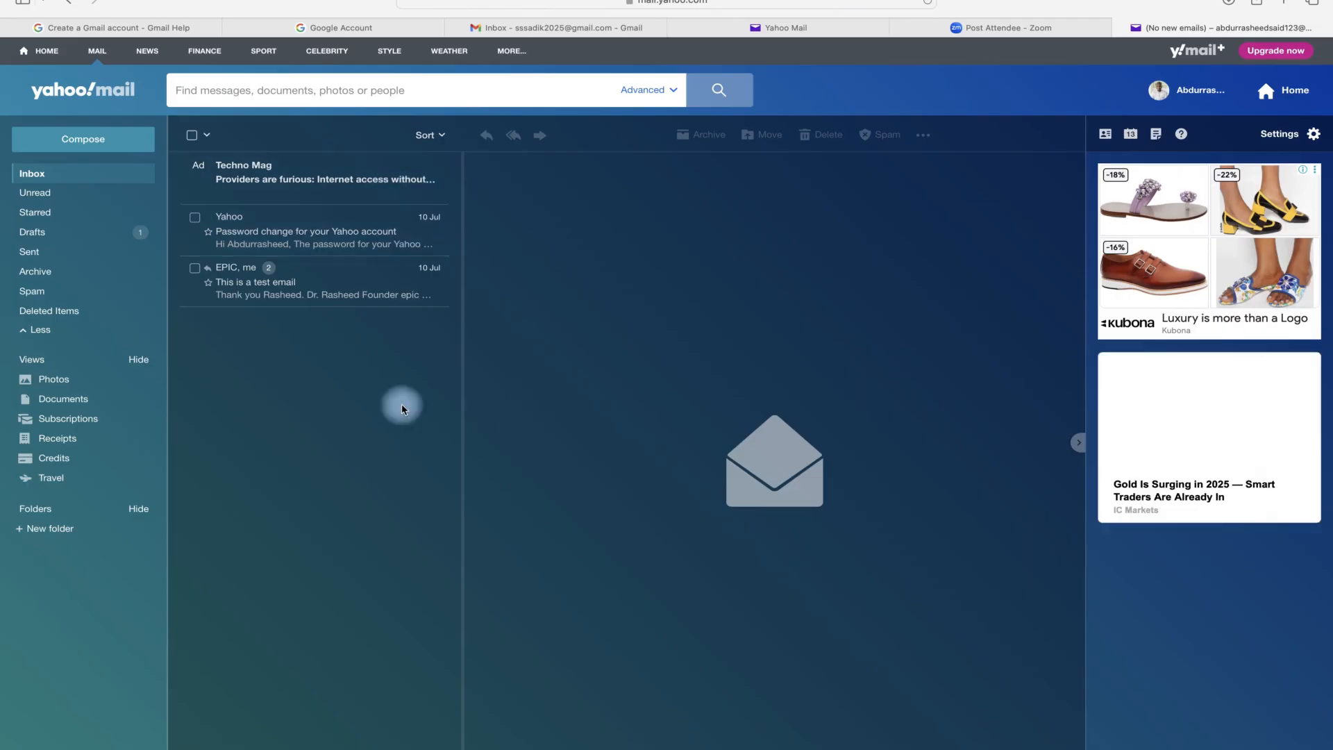
pyautogui.moveTo(1069, 122)
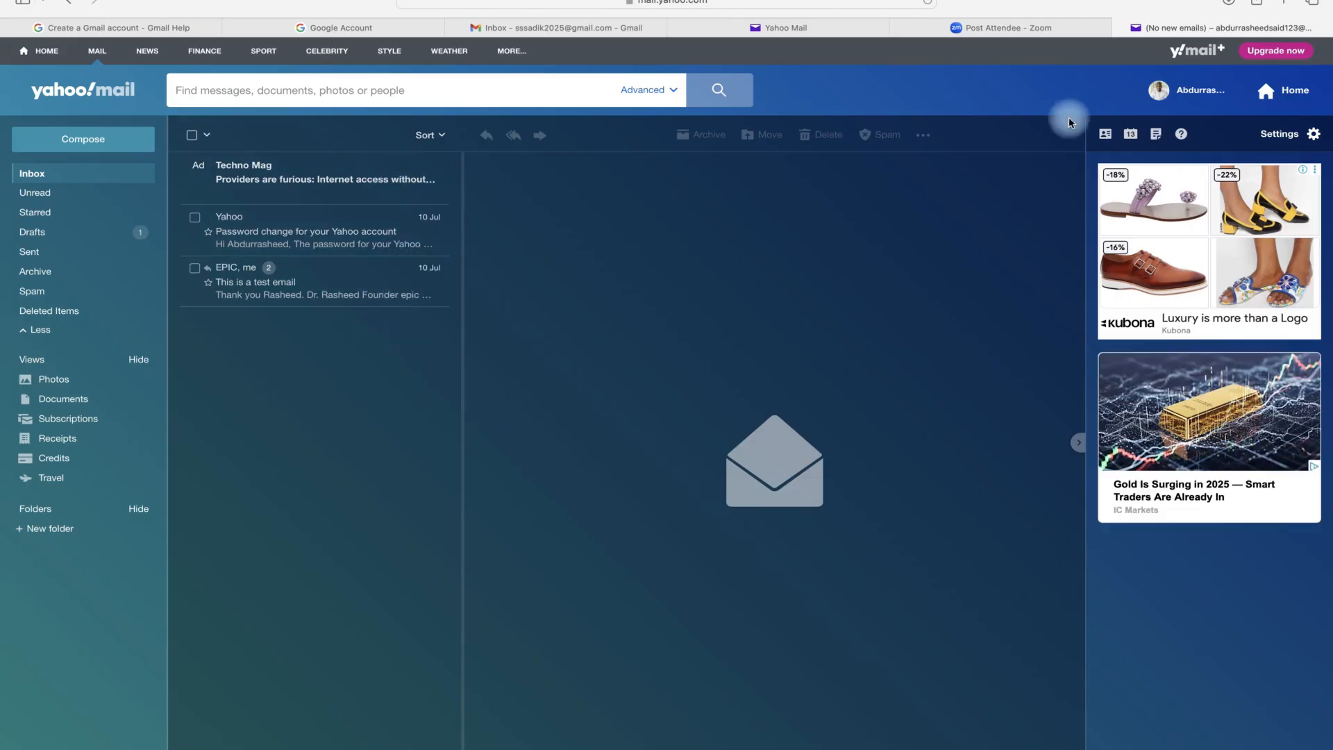
# Choose Sign out from the profile menu at the top right
pyautogui.click(1190, 91)
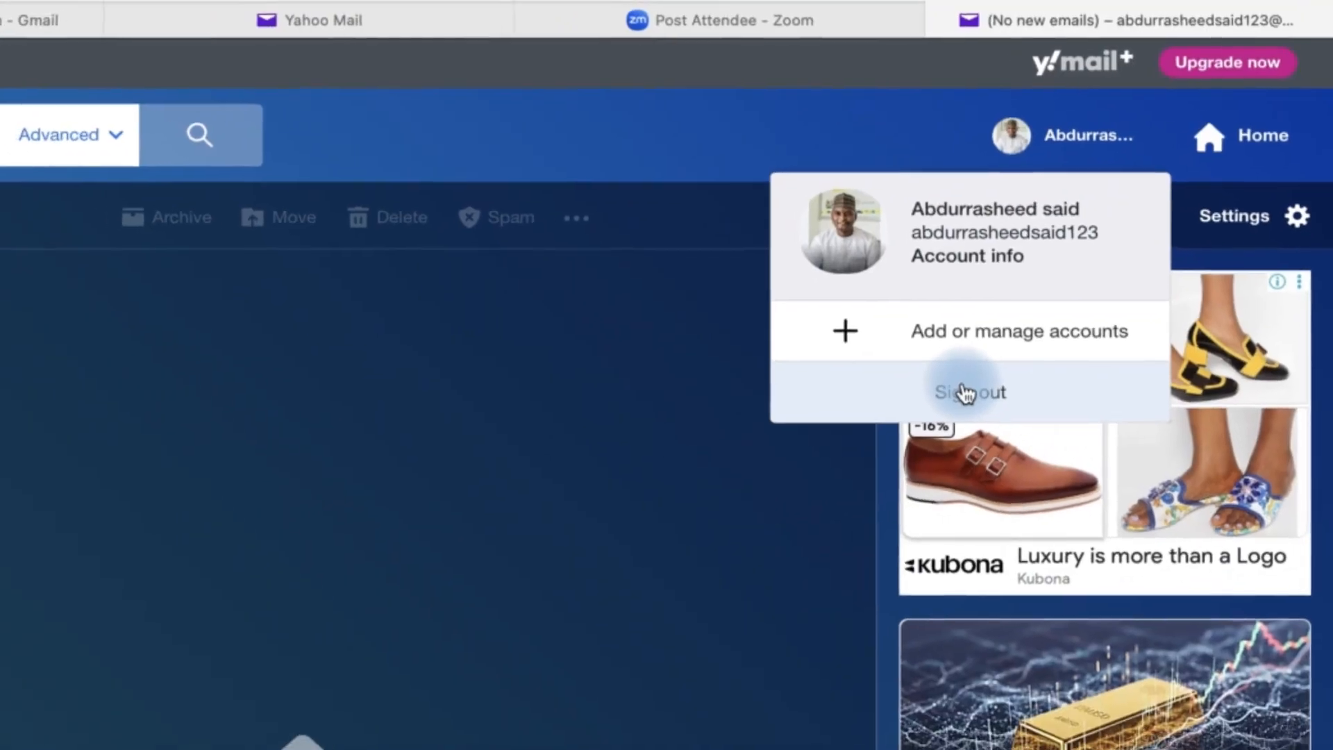
pyautogui.click(969, 392)
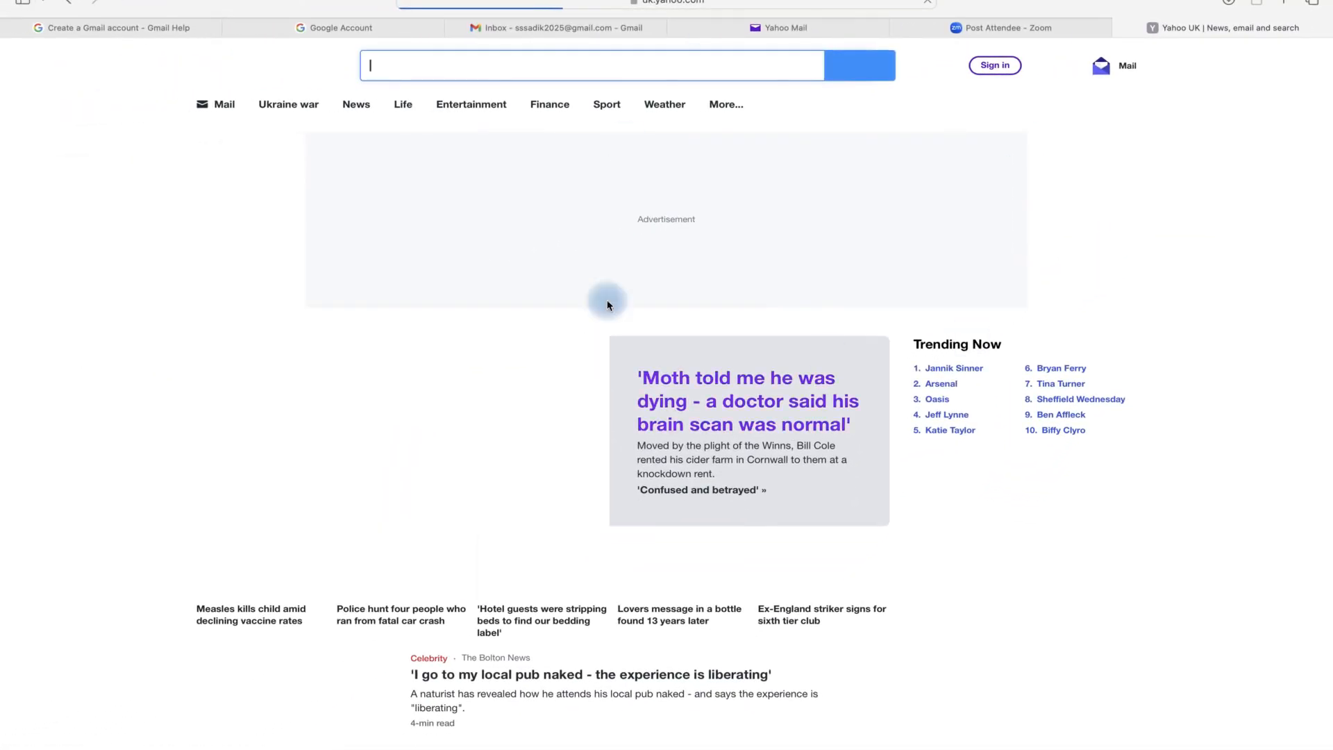
pyautogui.moveTo(1126, 69)
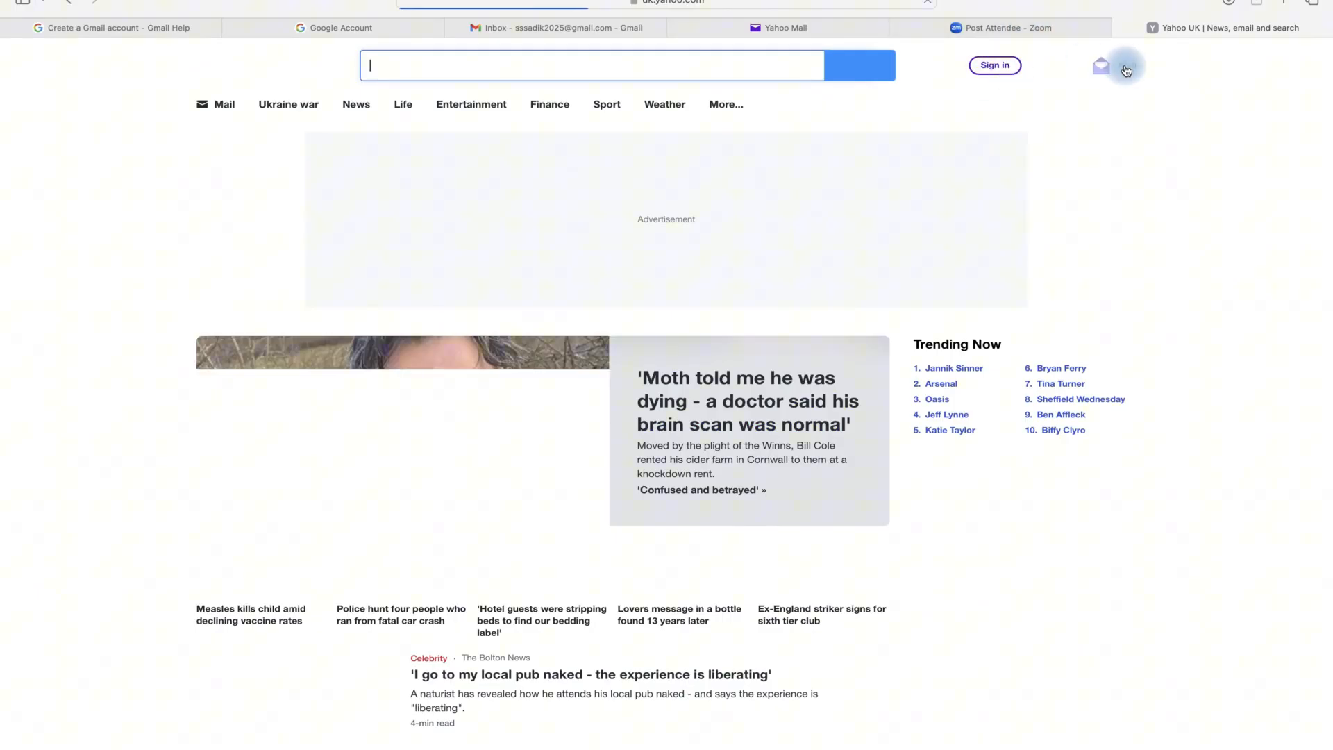